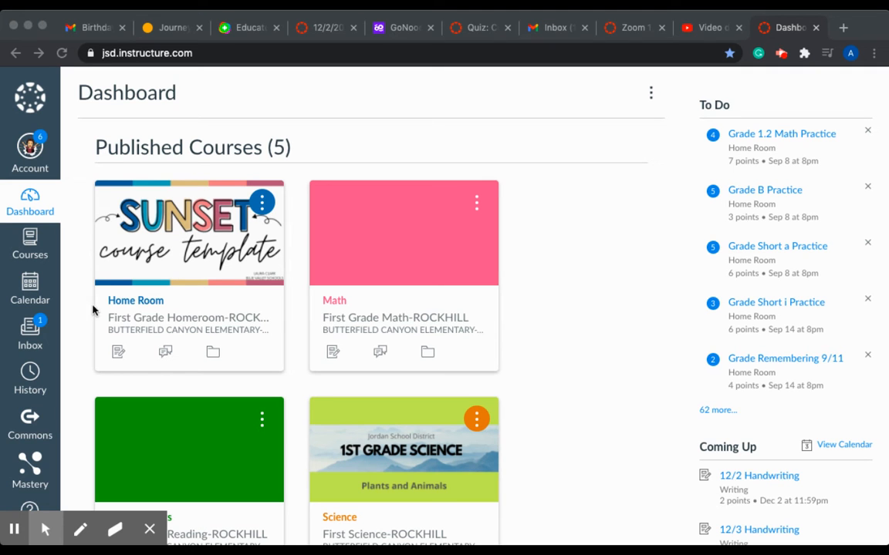
pyautogui.moveTo(203, 324)
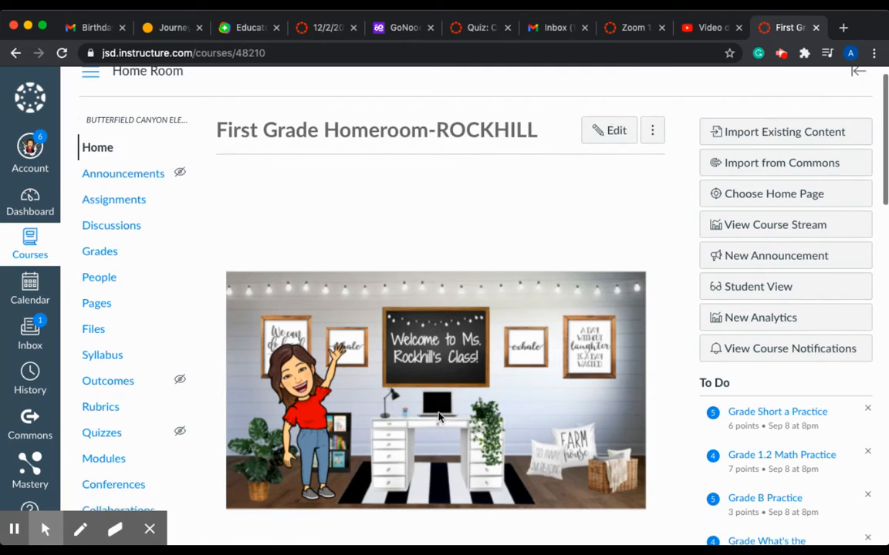
# Scroll down the First Grade Homeroom home page to the Nearpod app icon
pyautogui.scroll(-3)
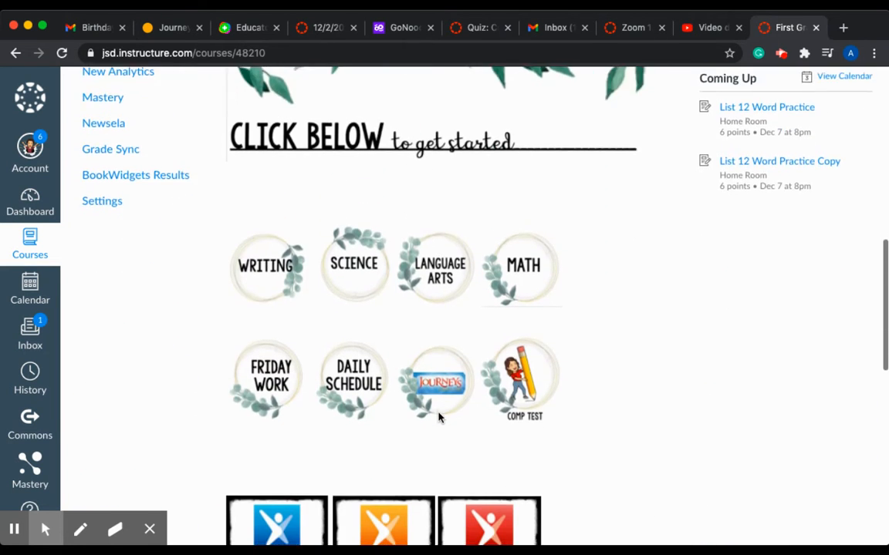
pyautogui.scroll(-3)
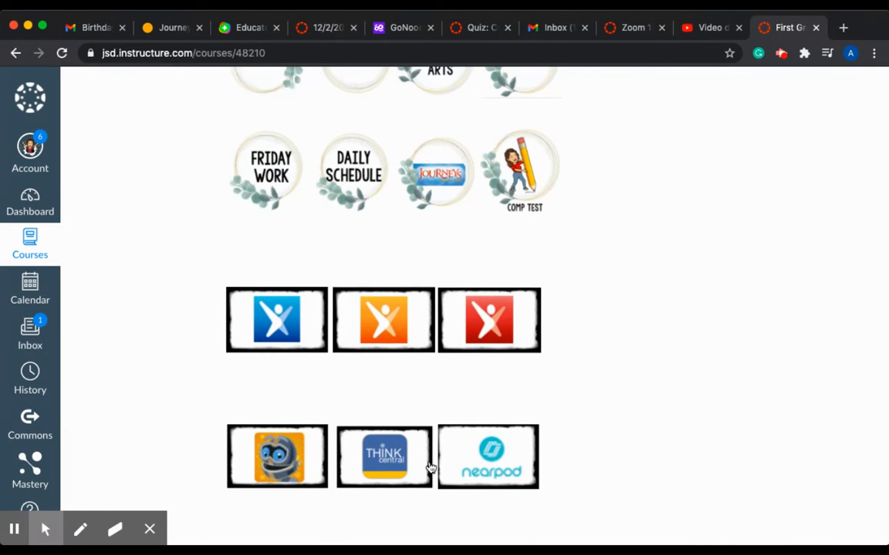
pyautogui.click(489, 456)
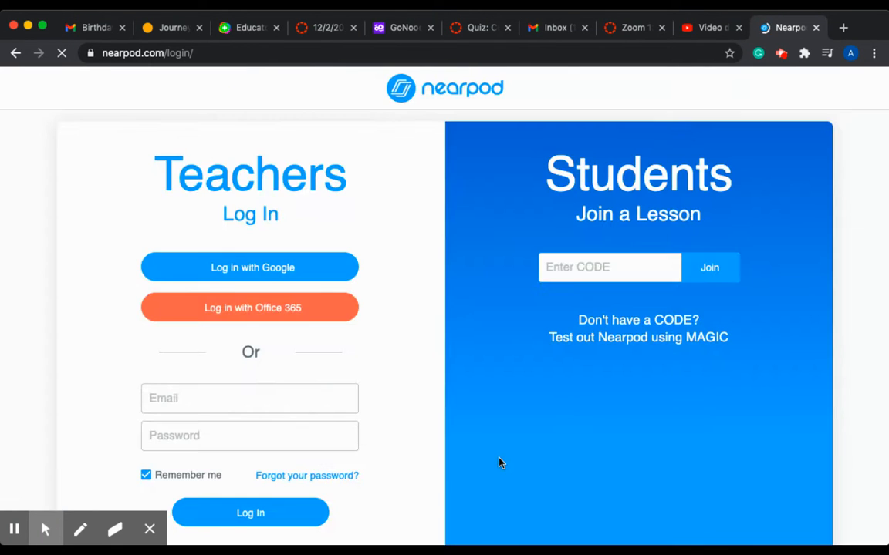
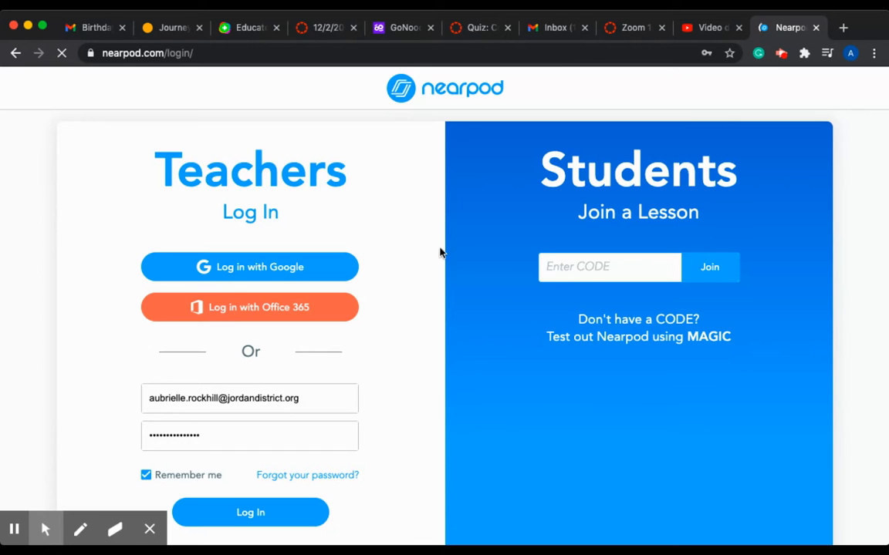
pyautogui.click(609, 267)
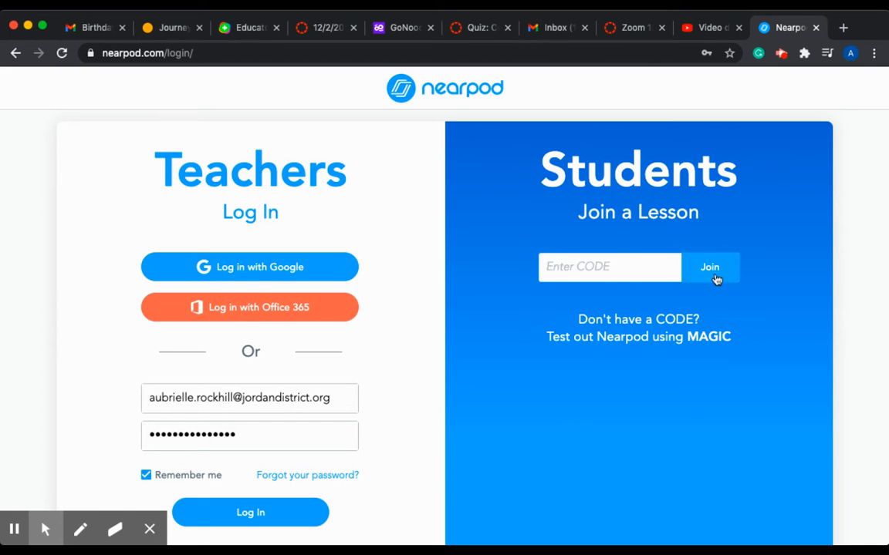
pyautogui.moveTo(567, 249)
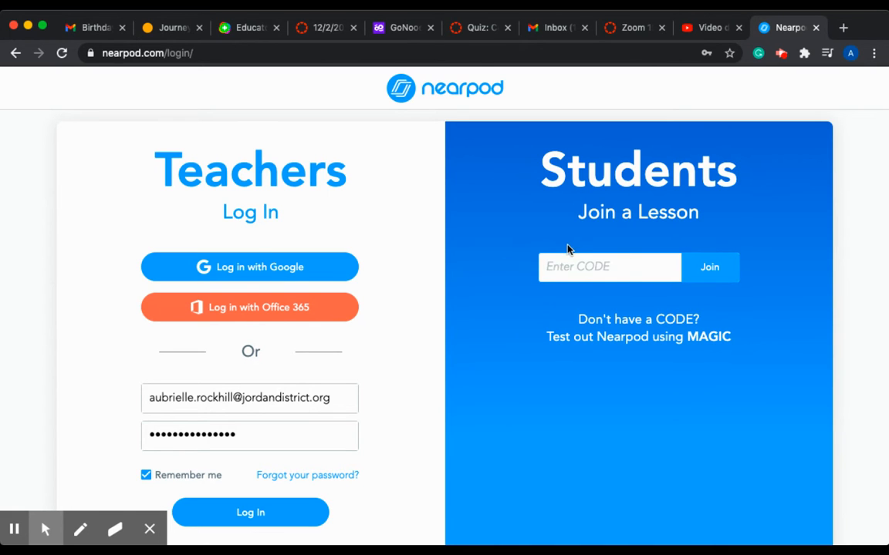
pyautogui.moveTo(463, 256)
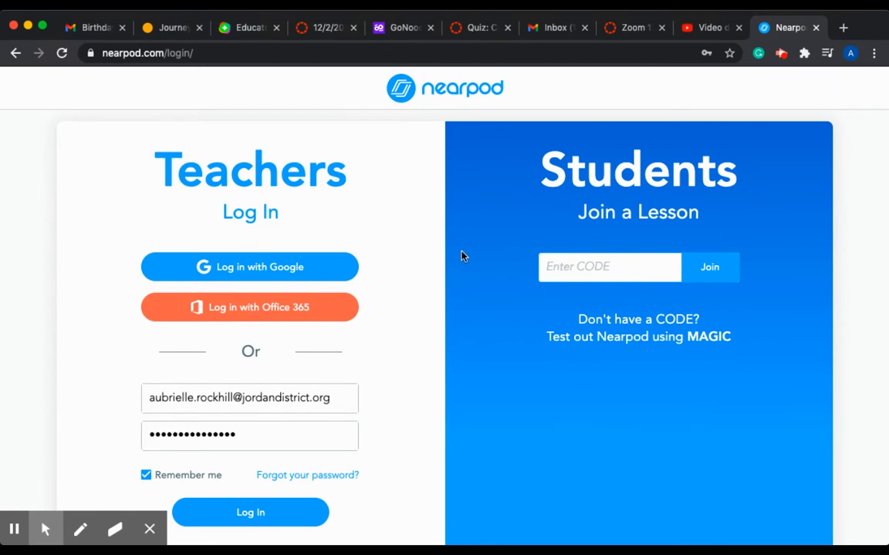
pyautogui.click(17, 53)
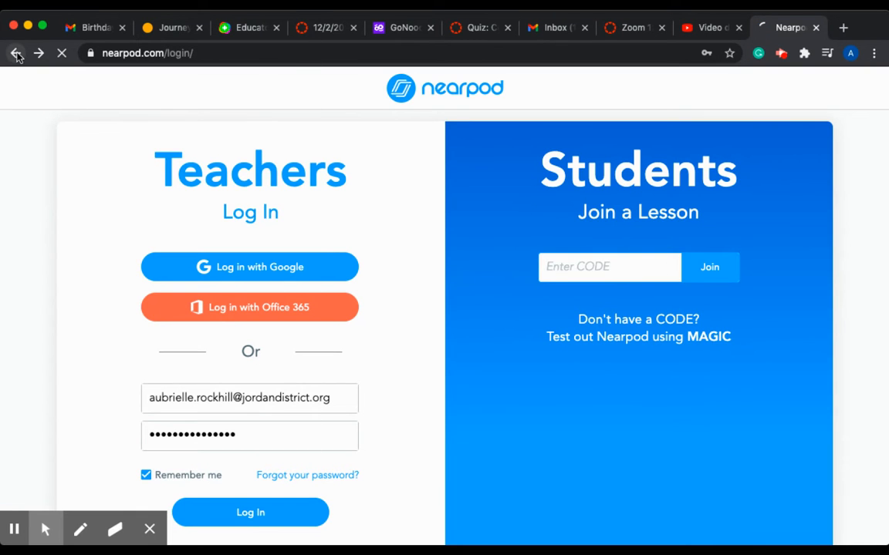
# Go back to the Home Room course page with its Nearpod navigation link
pyautogui.click(17, 53)
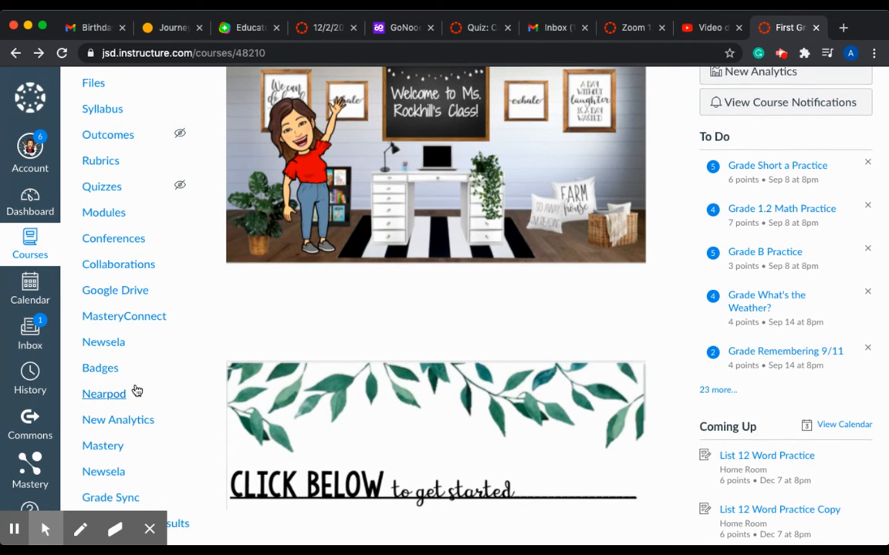
# Launch Nearpod from the course navigation and scroll through the embedded My Library lessons
pyautogui.click(105, 394)
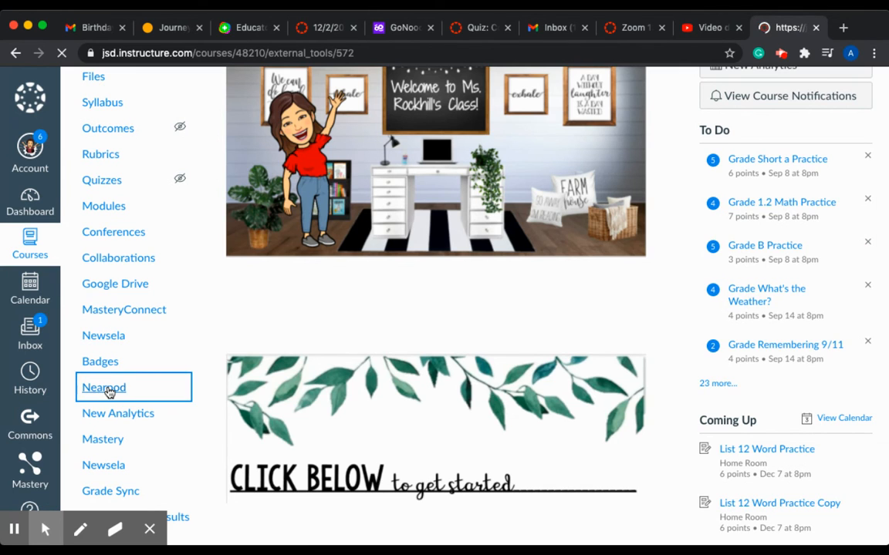
pyautogui.click(103, 387)
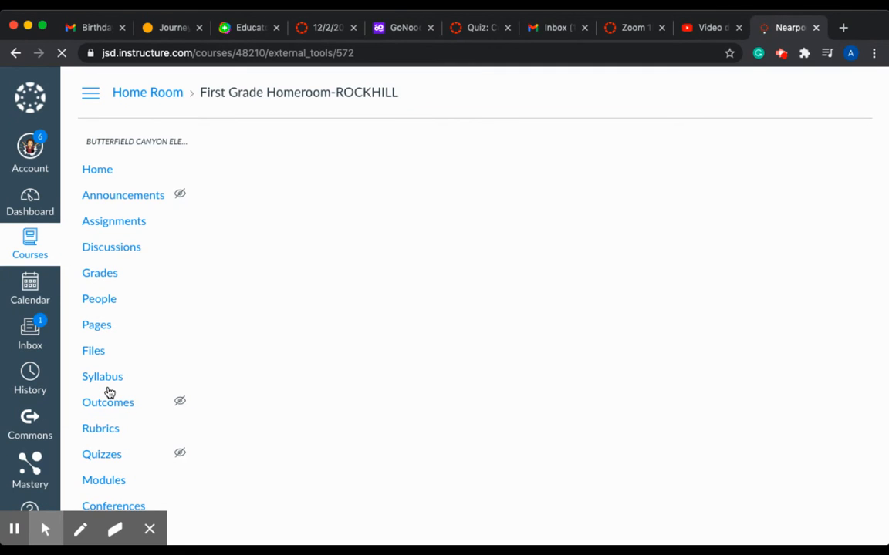
pyautogui.moveTo(320, 490)
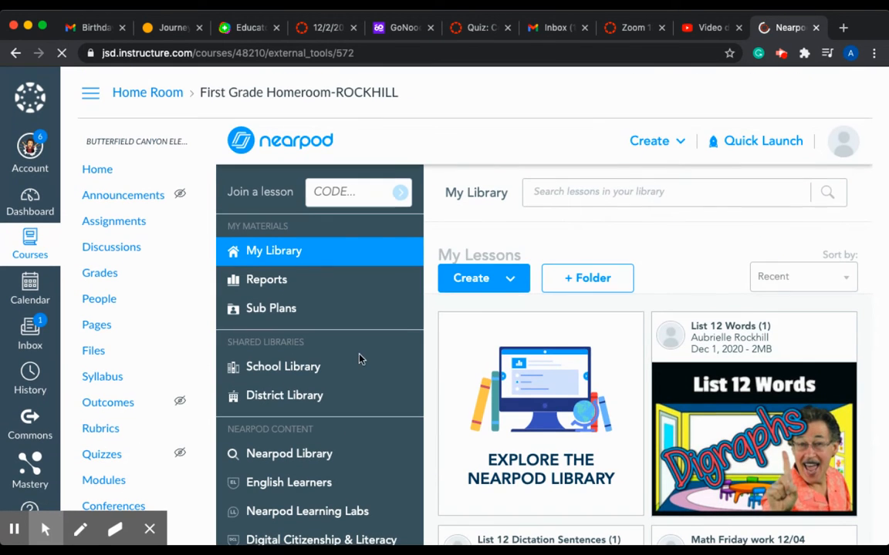
pyautogui.scroll(-3)
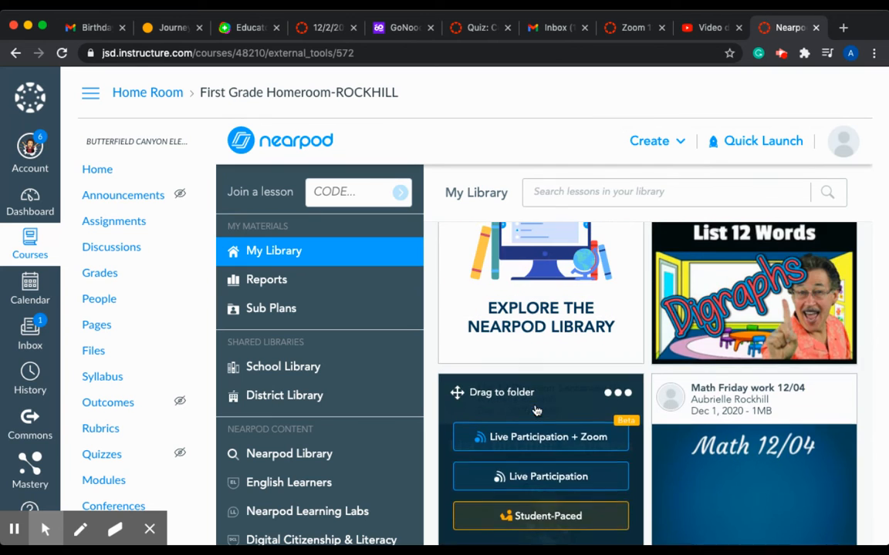